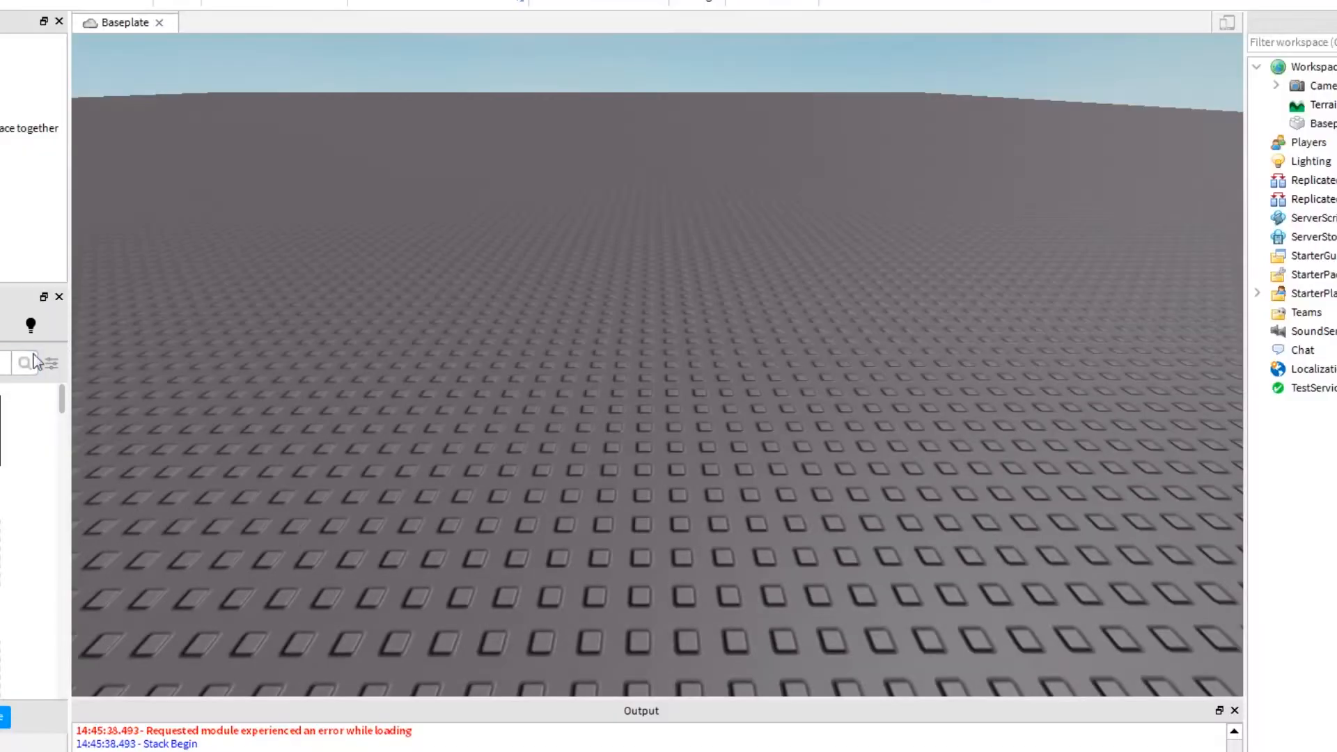
{"action": "mouse_move", "coordinate": [477, 78]}
{"action": "type", "text": "Charac"}
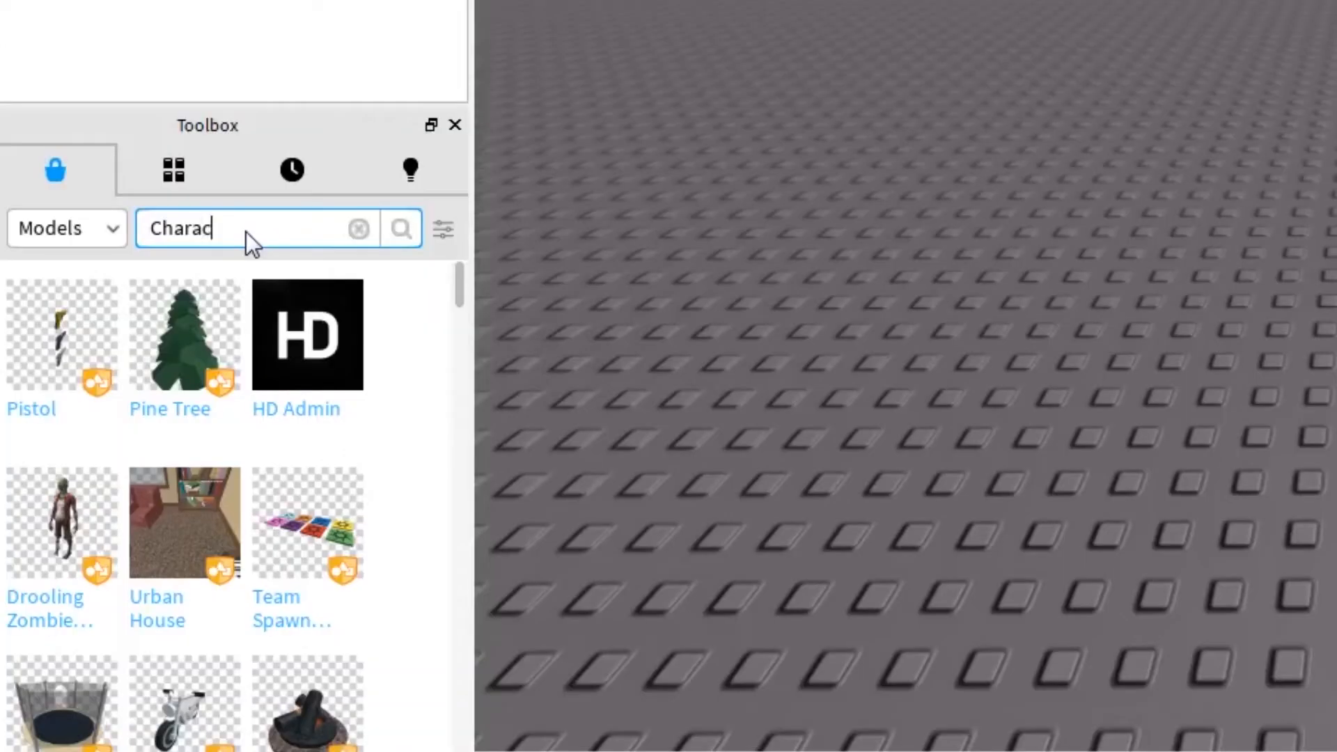
- Search the Toolbox model library for 'StarterCharacter'
{"action": "left_click", "coordinate": [358, 229]}
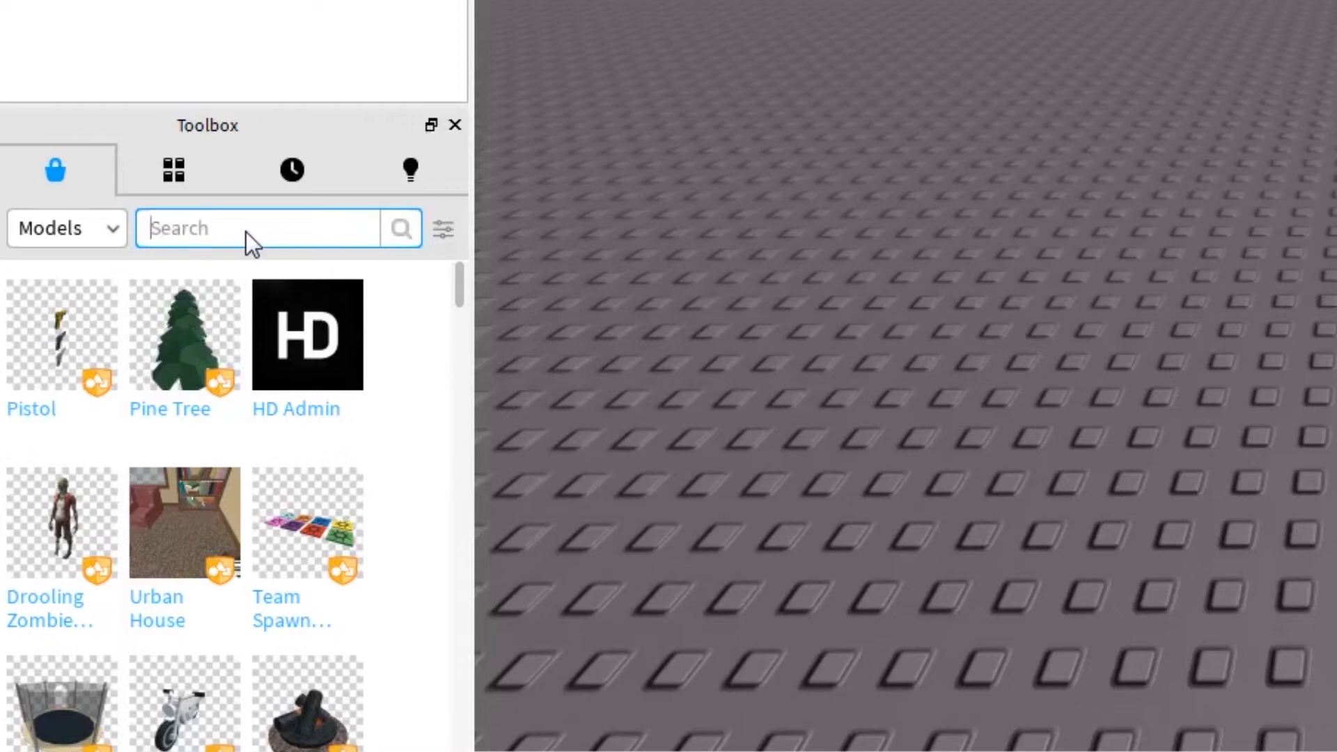
{"action": "type", "text": "Starter"}
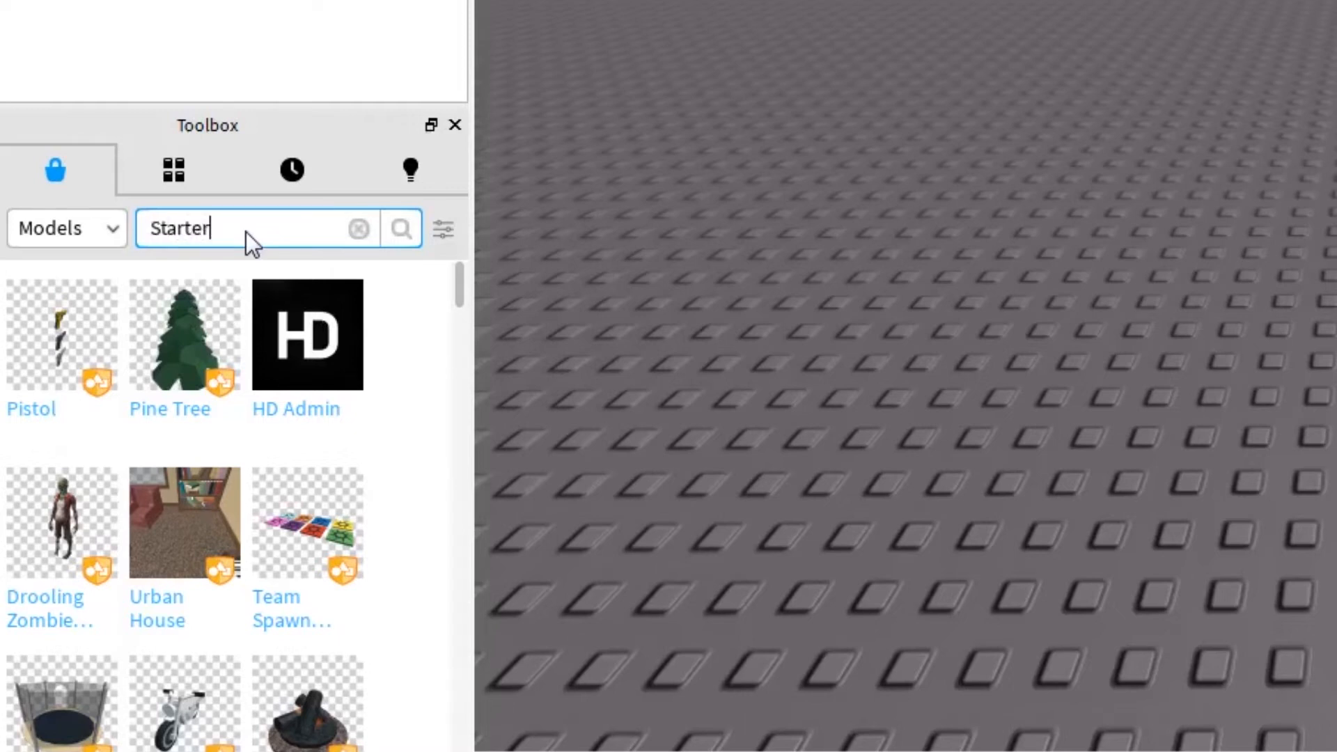
{"action": "type", "text": "Character"}
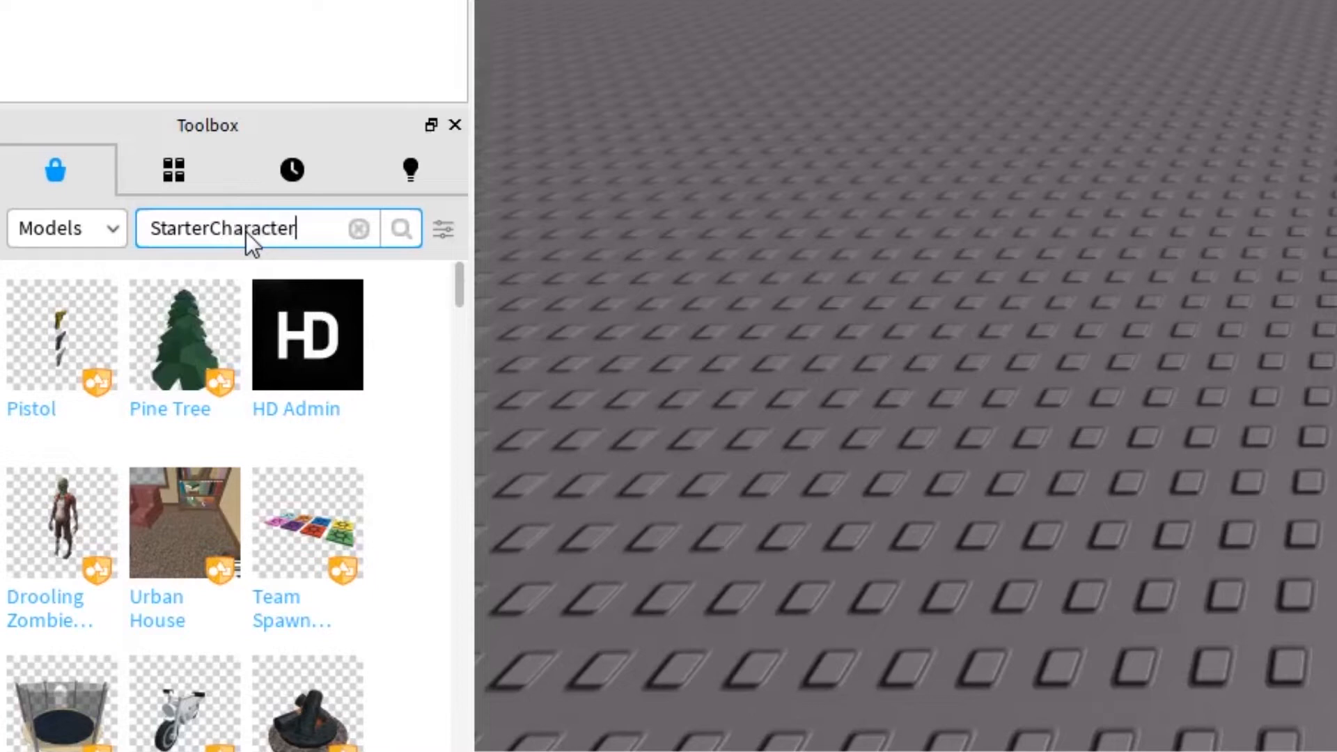
{"action": "left_click", "coordinate": [398, 229]}
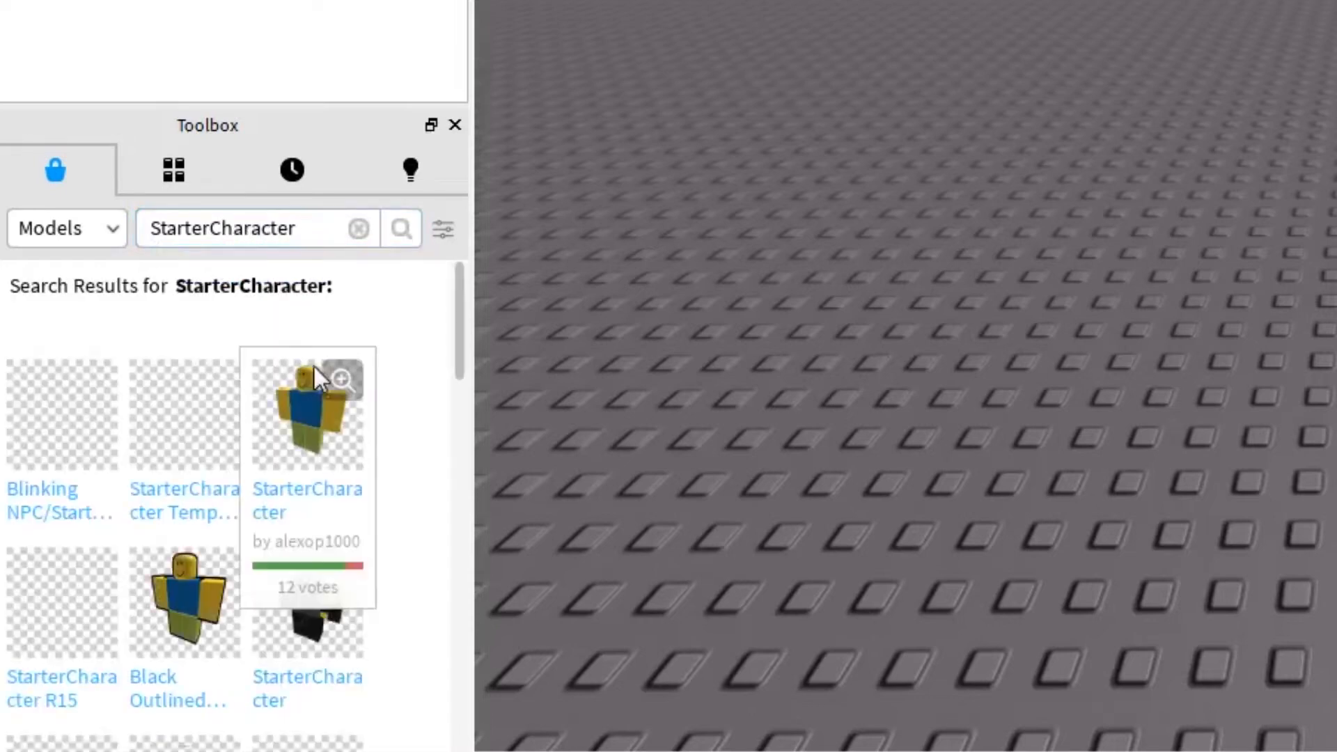
{"action": "scroll", "scroll_direction": "down", "scroll_amount": 3}
{"action": "type", "text": "Start"}
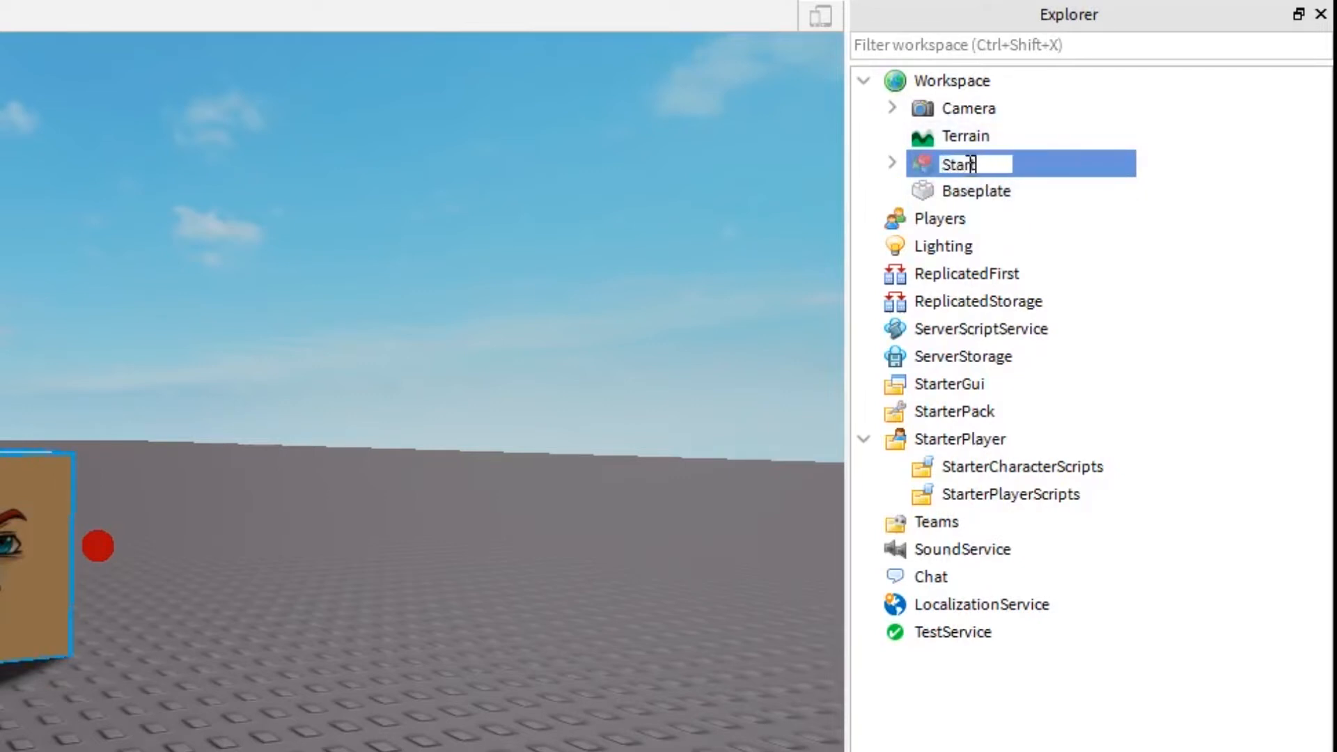
- Rename the cube-headed model to 'StarterCharacter' and confirm the name
{"action": "type", "text": "erCharacter"}
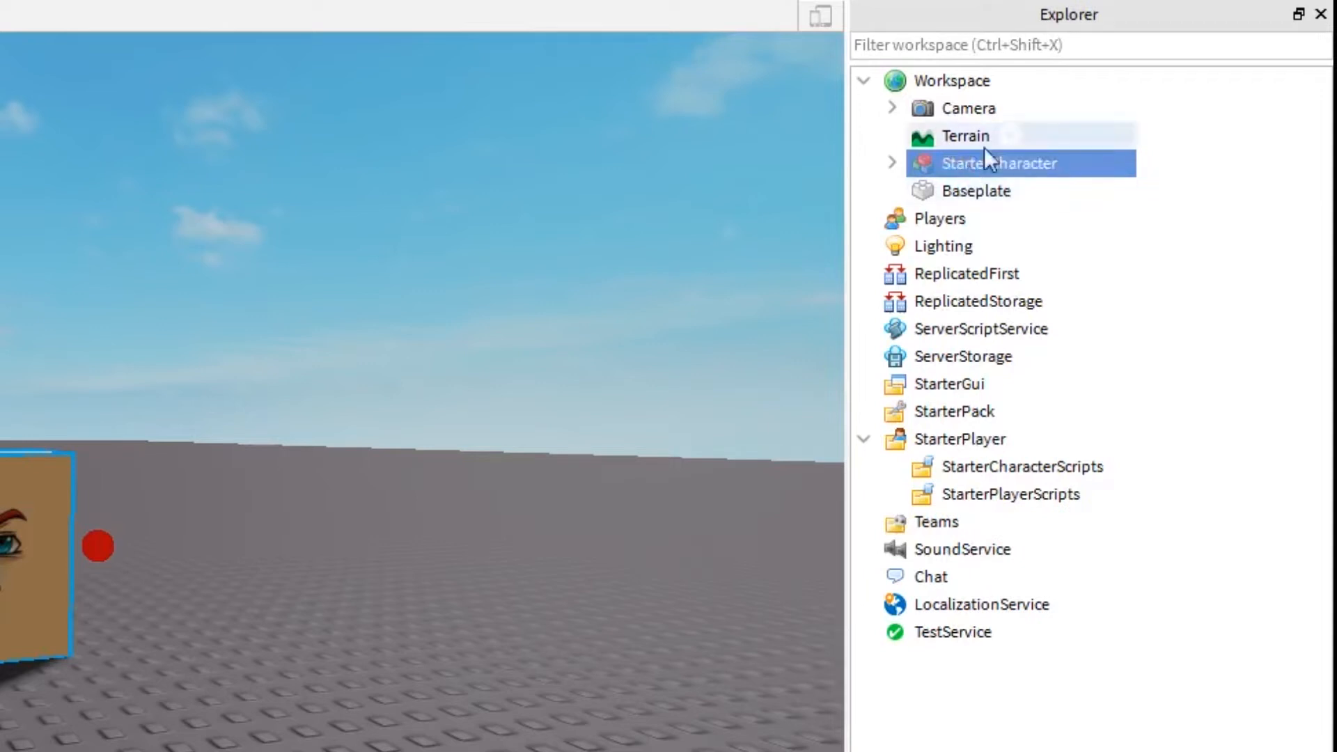
{"action": "left_click", "coordinate": [893, 163]}
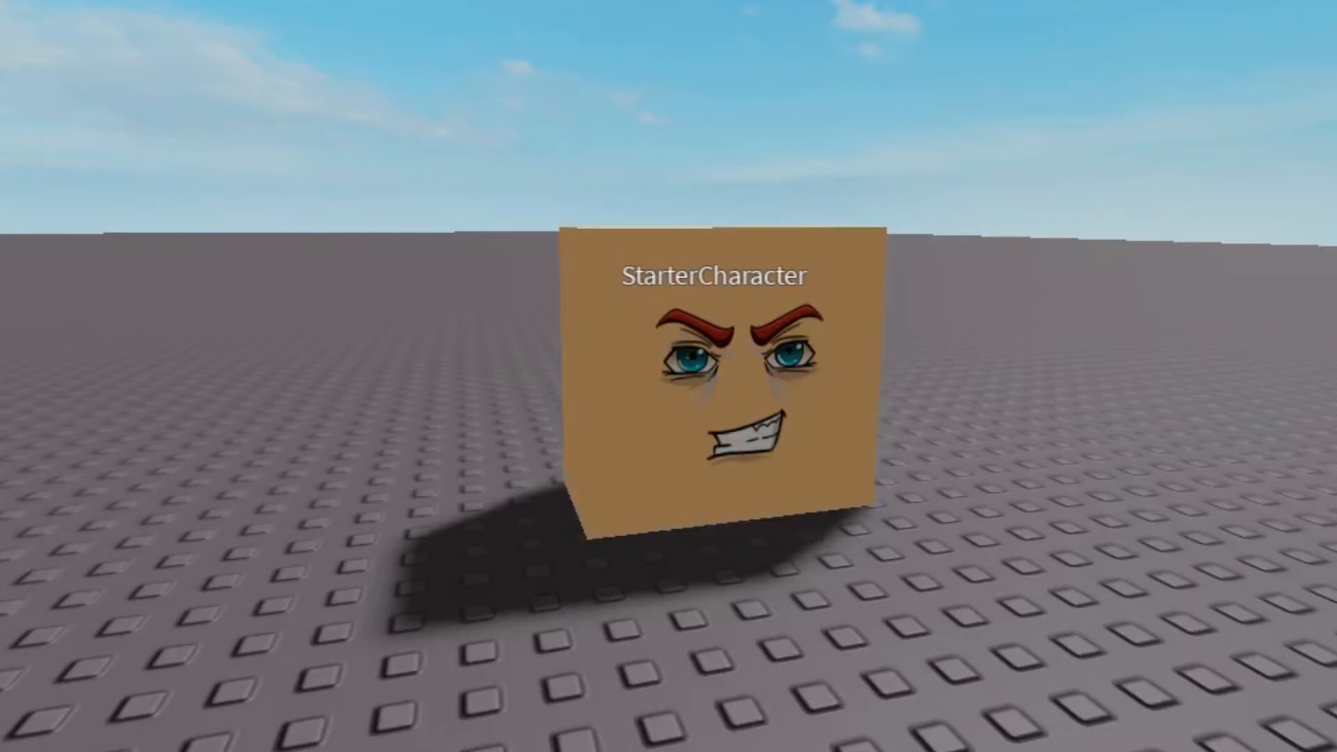
{"action": "left_click", "coordinate": [716, 390]}
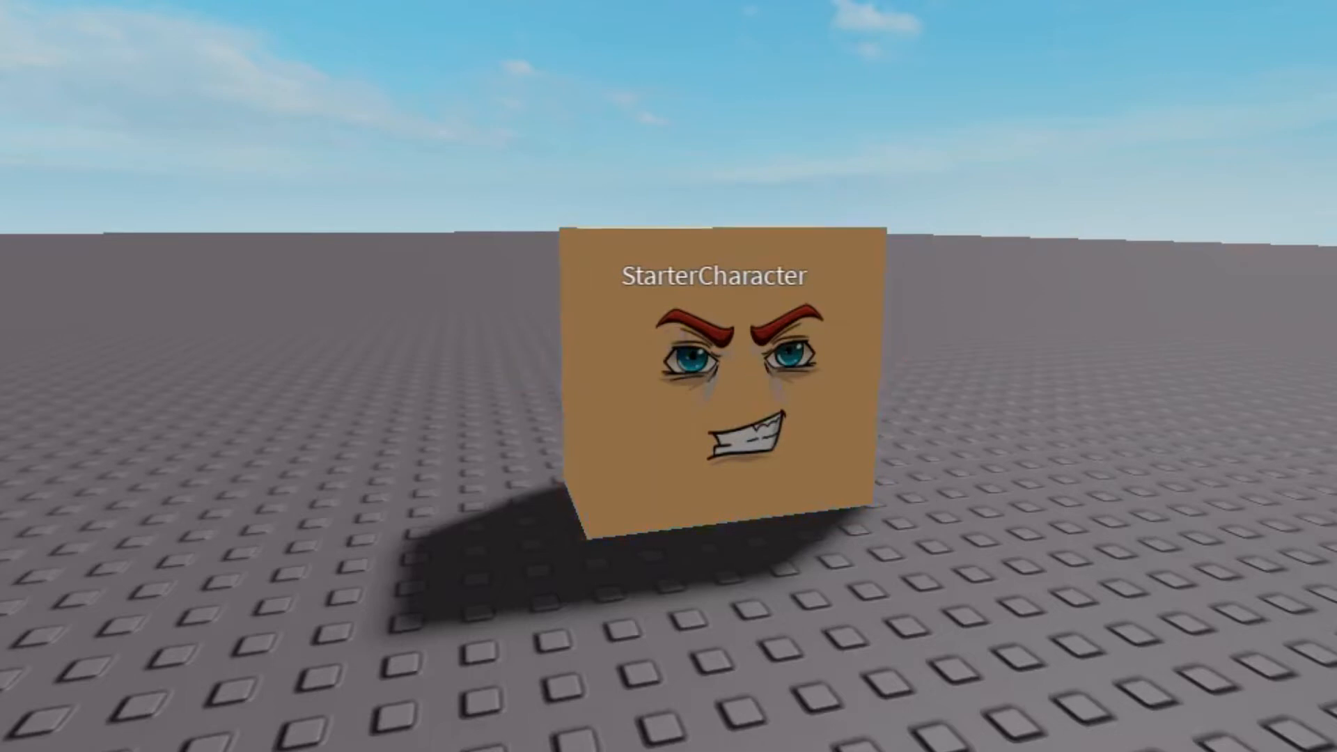
{"action": "left_click", "coordinate": [724, 385]}
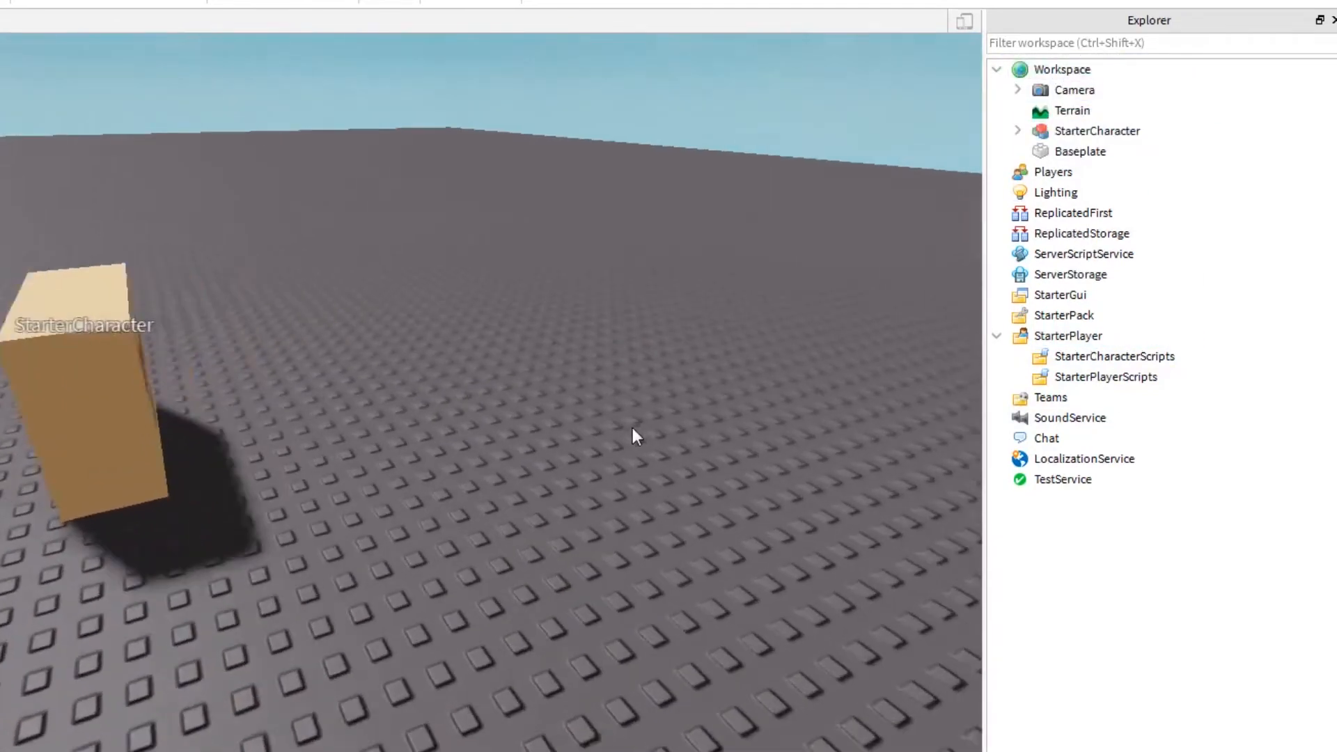
- Expand StarterCharacter and duplicate its Head part
{"action": "left_click", "coordinate": [1096, 131]}
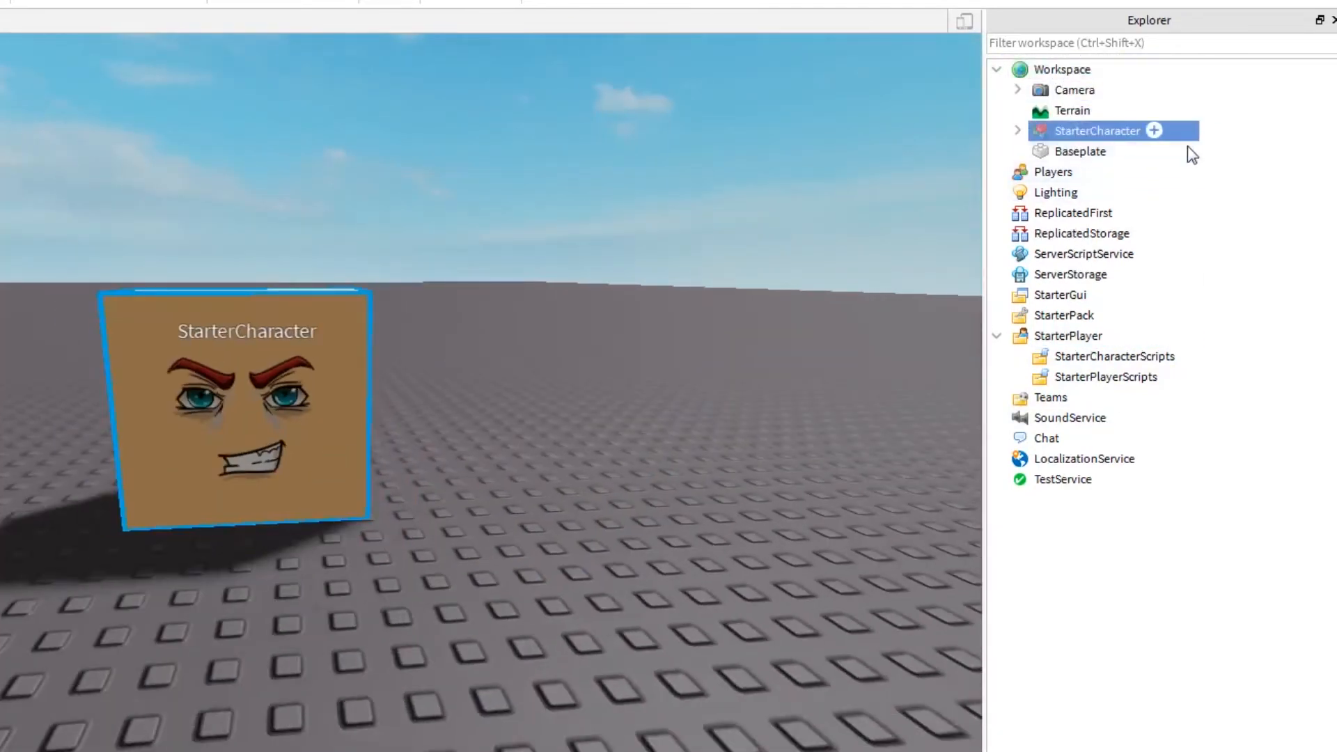
{"action": "left_click", "coordinate": [1018, 131]}
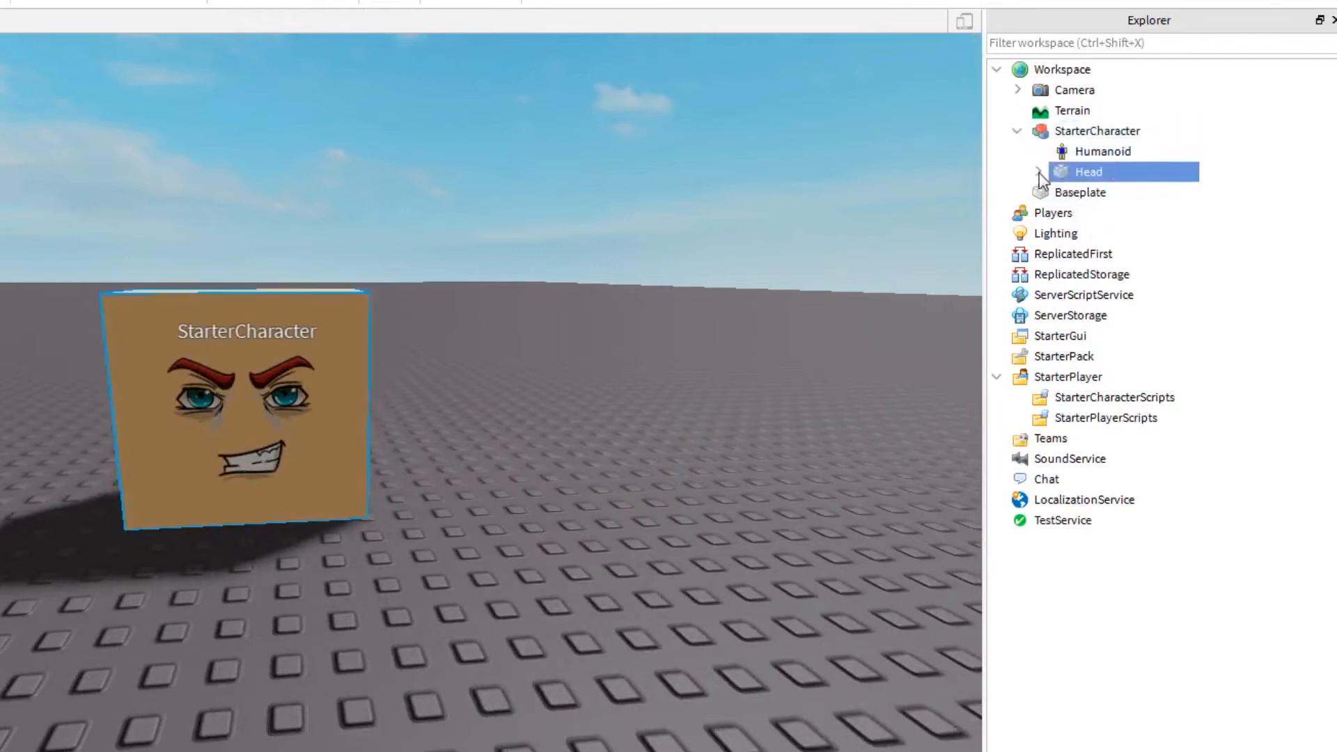
{"action": "left_click", "coordinate": [1036, 172]}
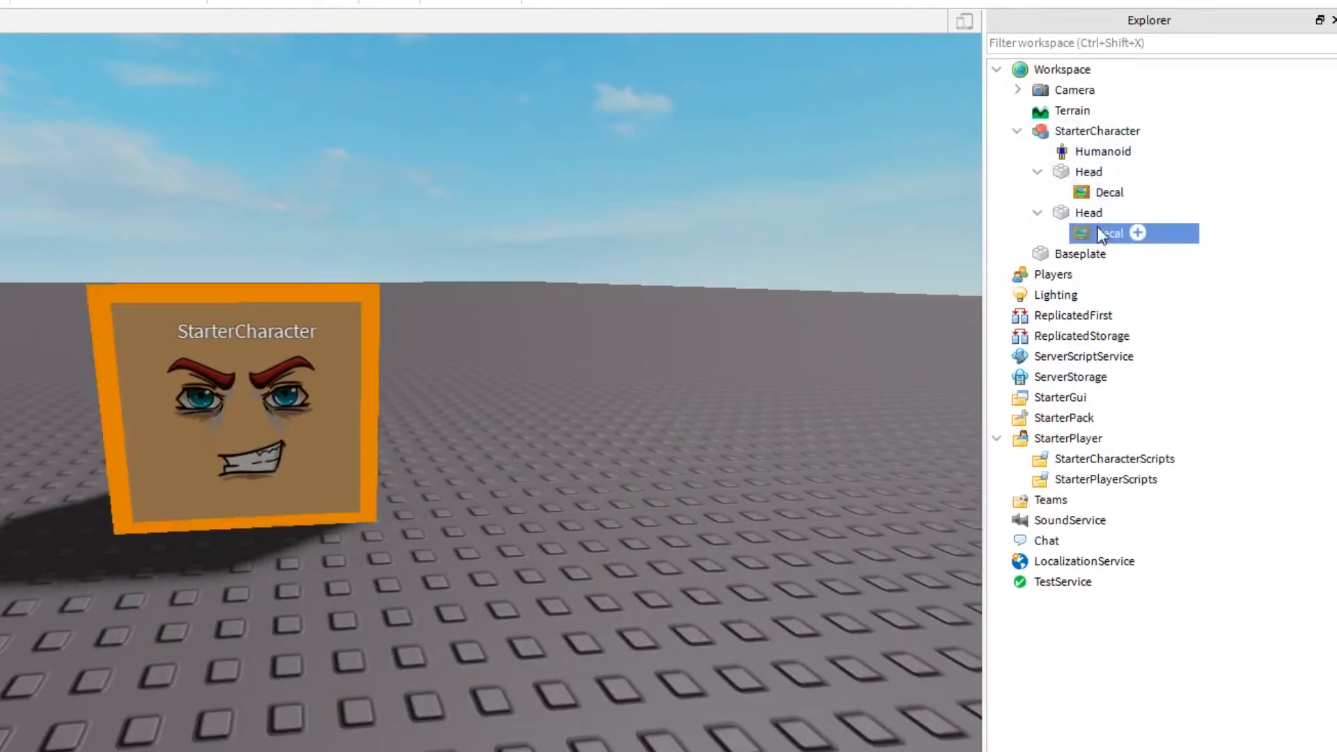
- Rename the copied Head to 'HumanoidRootPart' and add a WeldConstraint inside Head
{"action": "left_click", "coordinate": [1084, 211]}
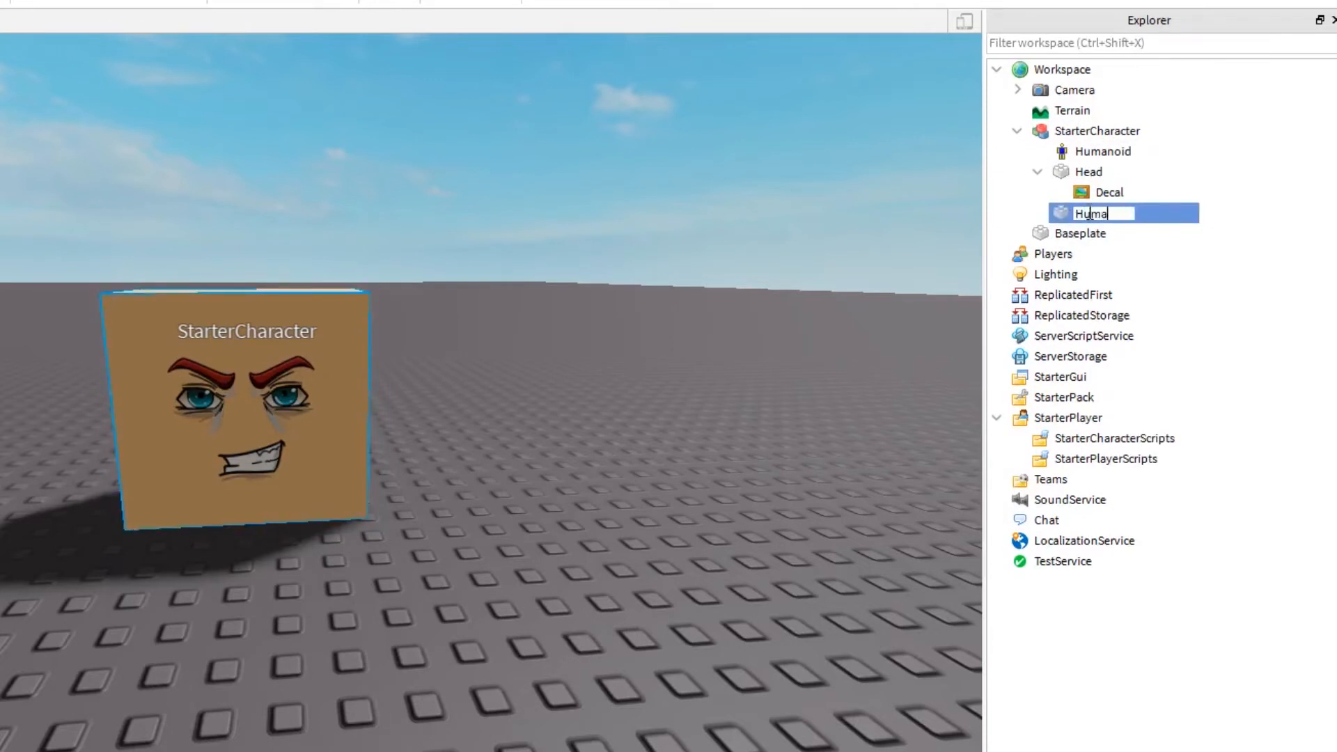
{"action": "type", "text": "HumanoidRootPart"}
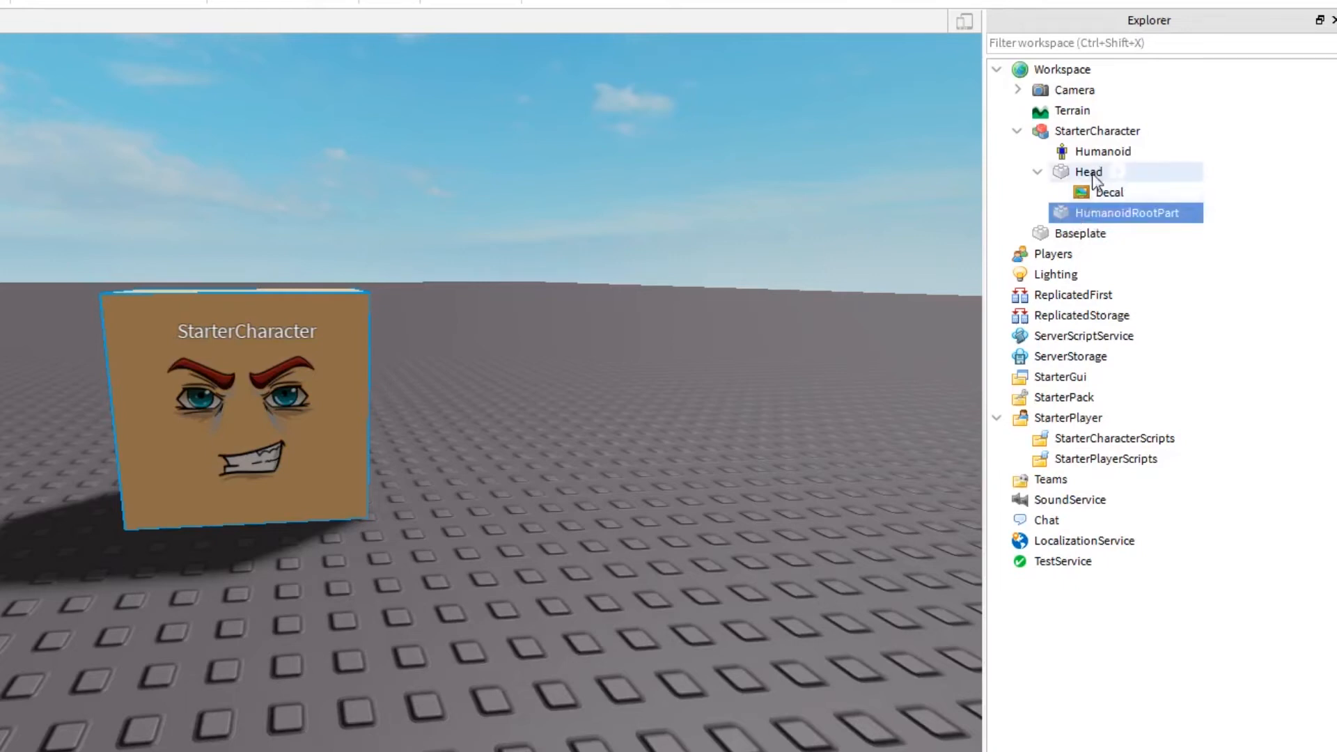
{"action": "left_click", "coordinate": [1084, 170]}
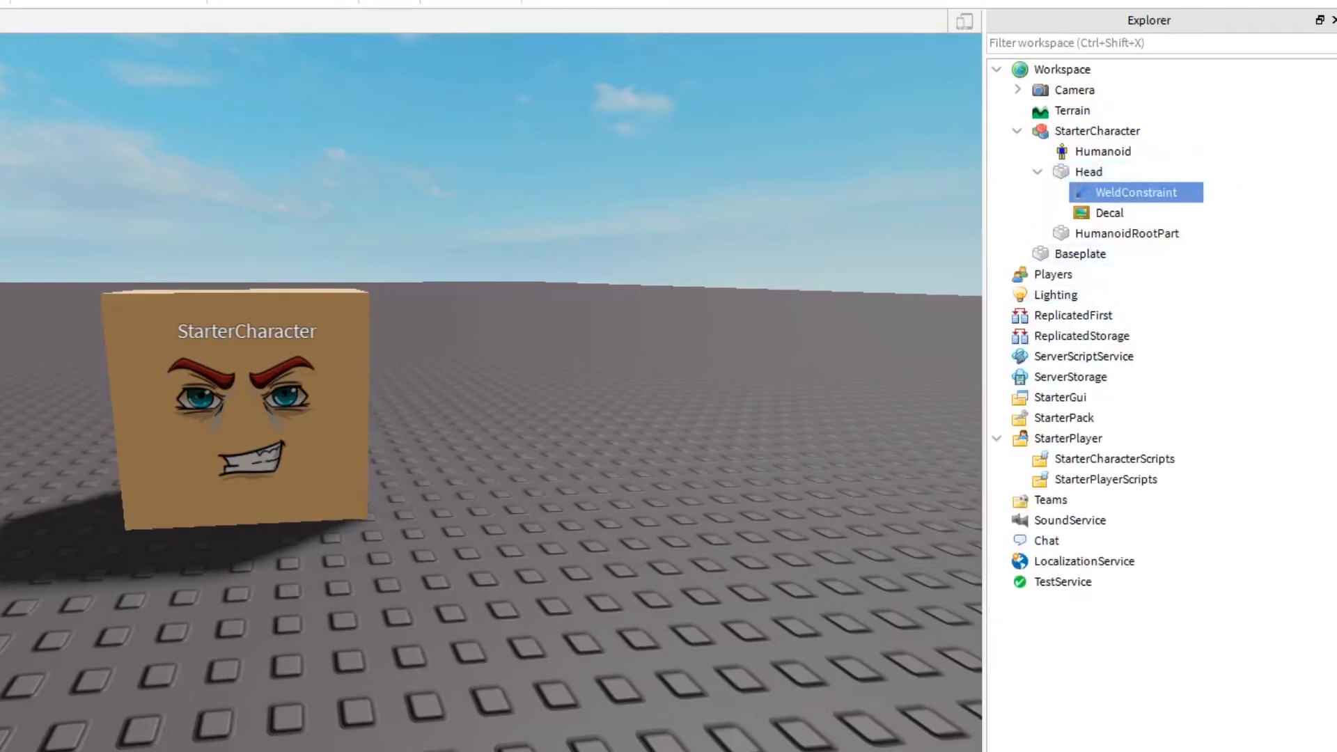
{"action": "mouse_move", "coordinate": [1285, 248]}
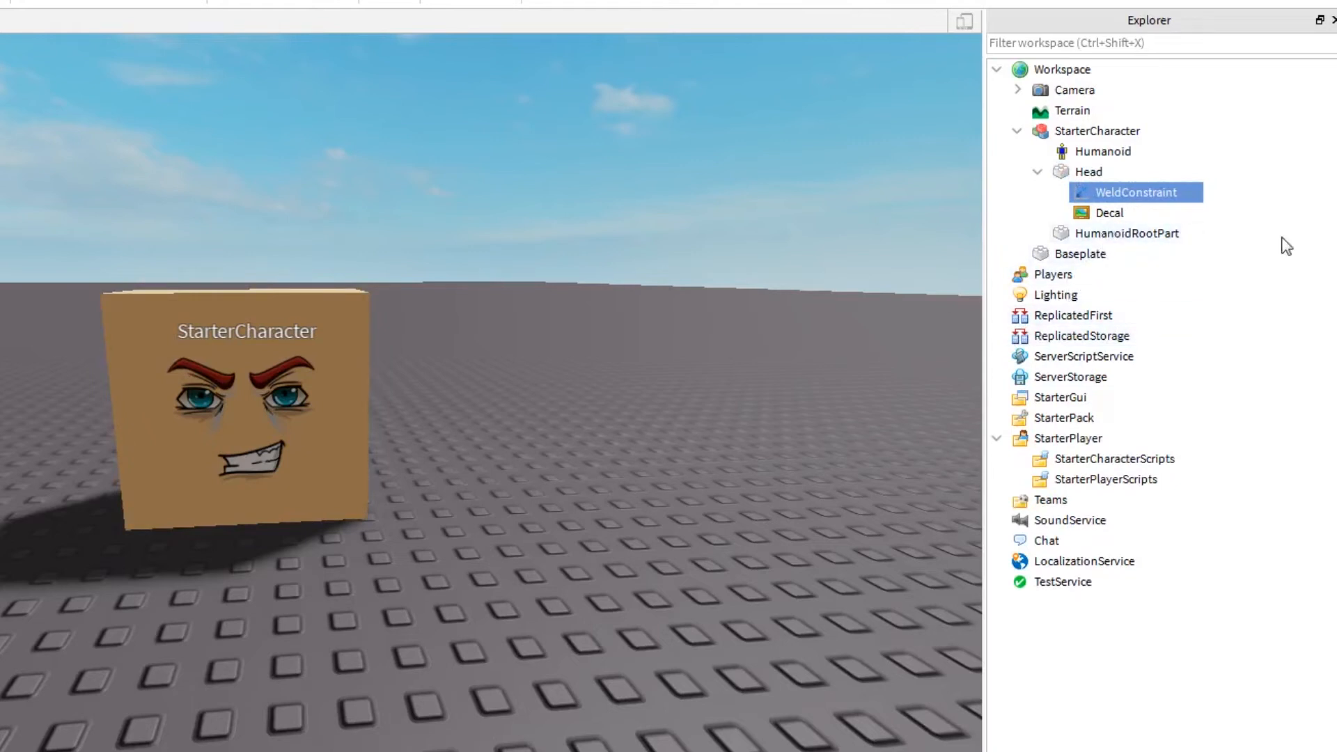
{"action": "mouse_move", "coordinate": [363, 196]}
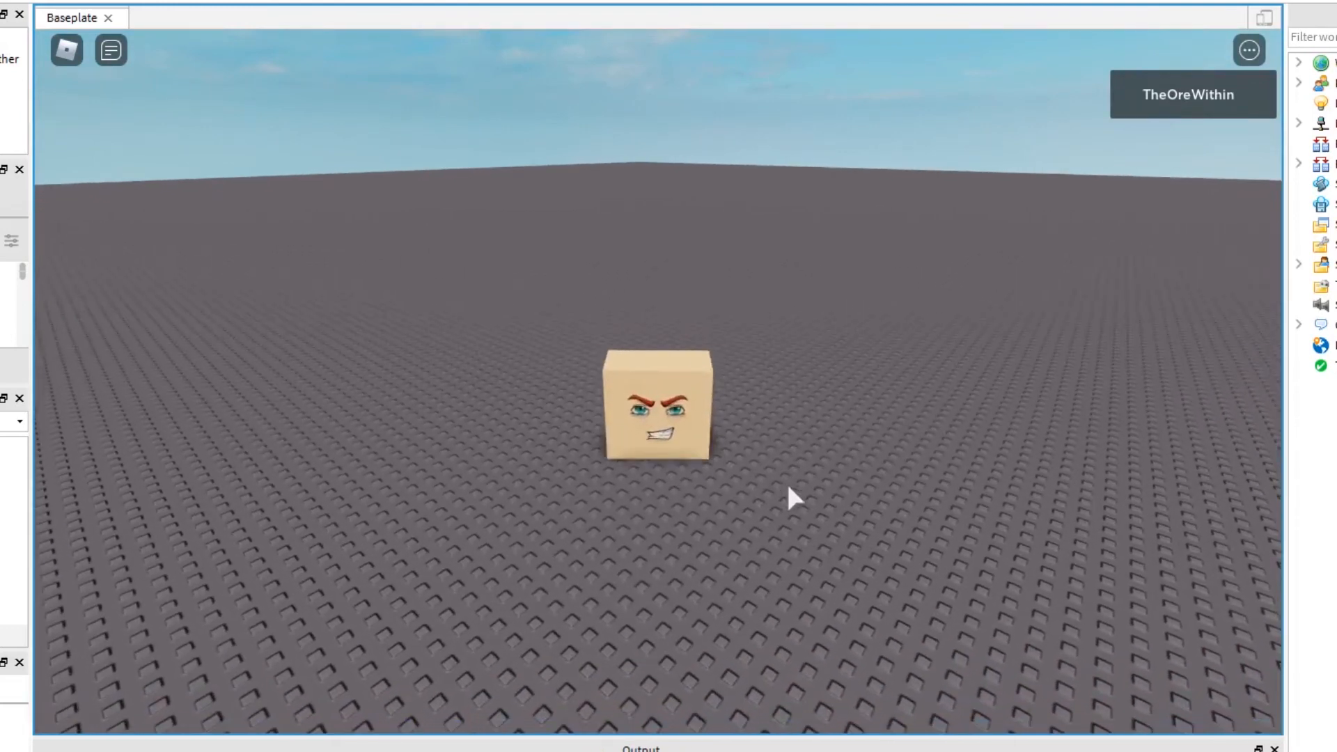
{"action": "mouse_move", "coordinate": [818, 497]}
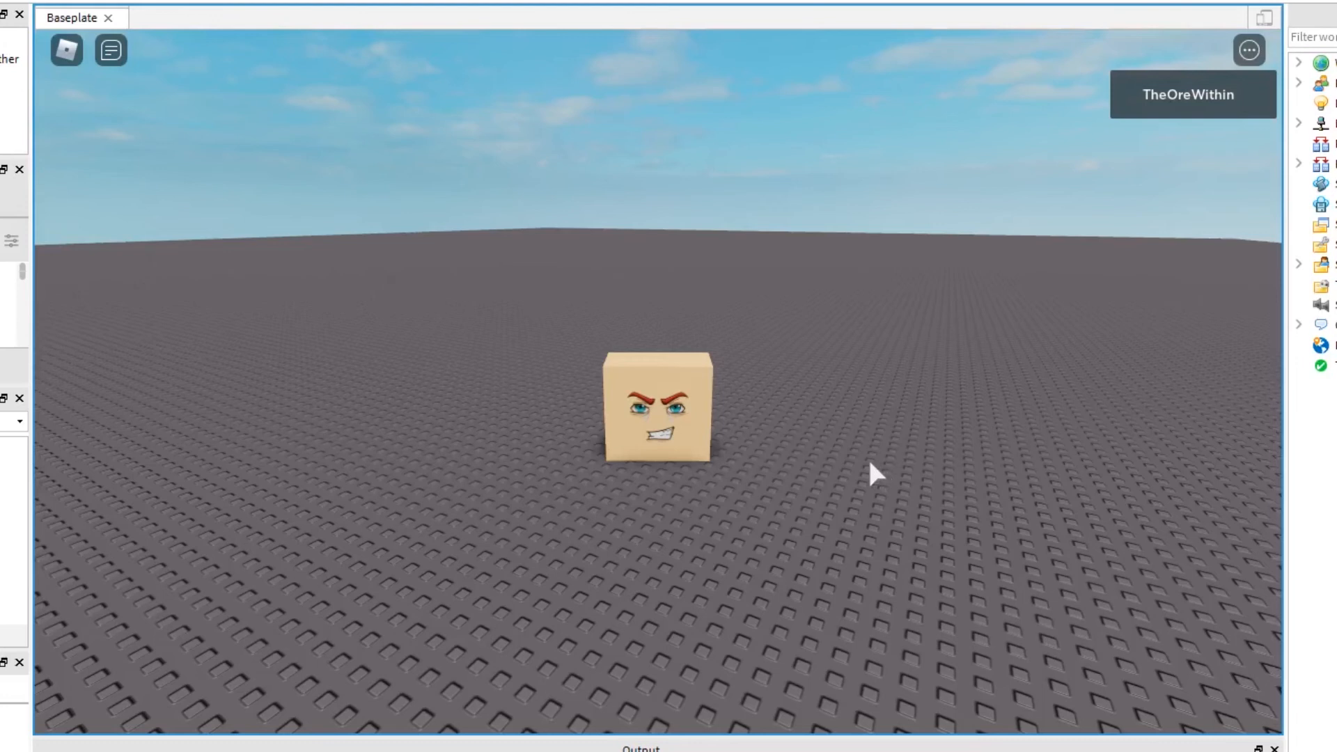
{"action": "mouse_move", "coordinate": [872, 487]}
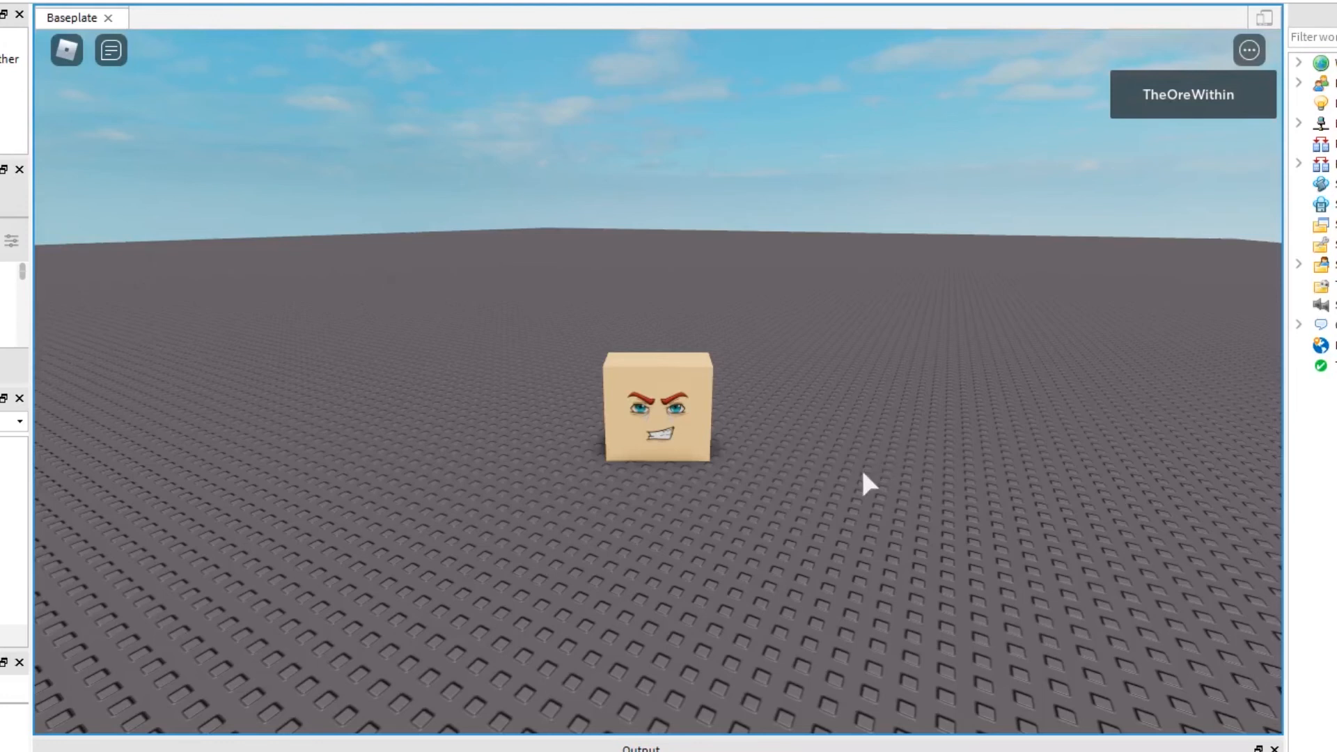